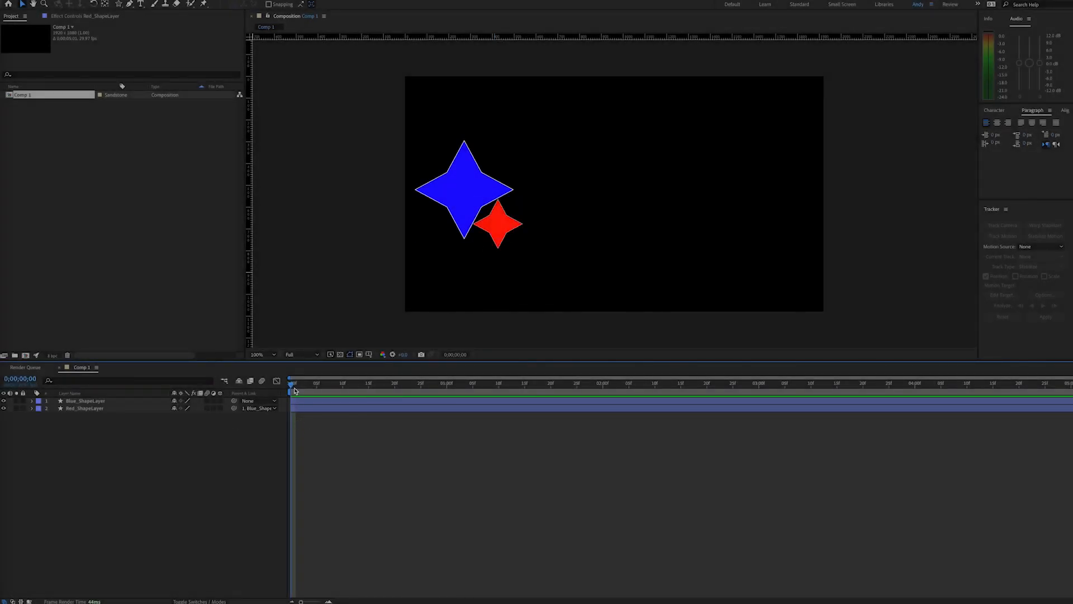
pyautogui.moveTo(323, 466)
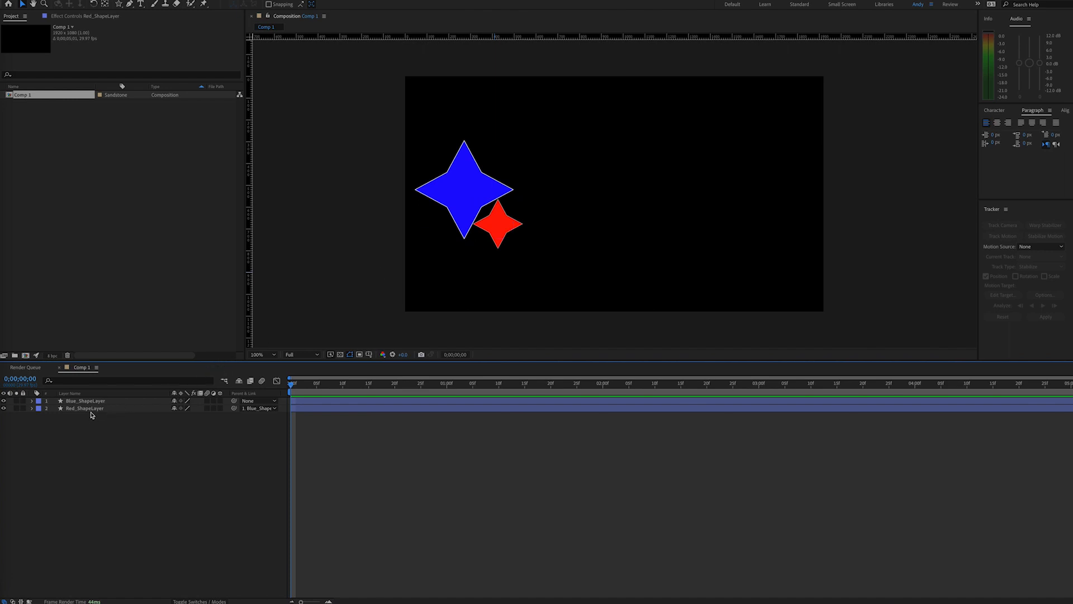
# Select the Red_ShapeLayer star layer in the timeline
pyautogui.click(85, 408)
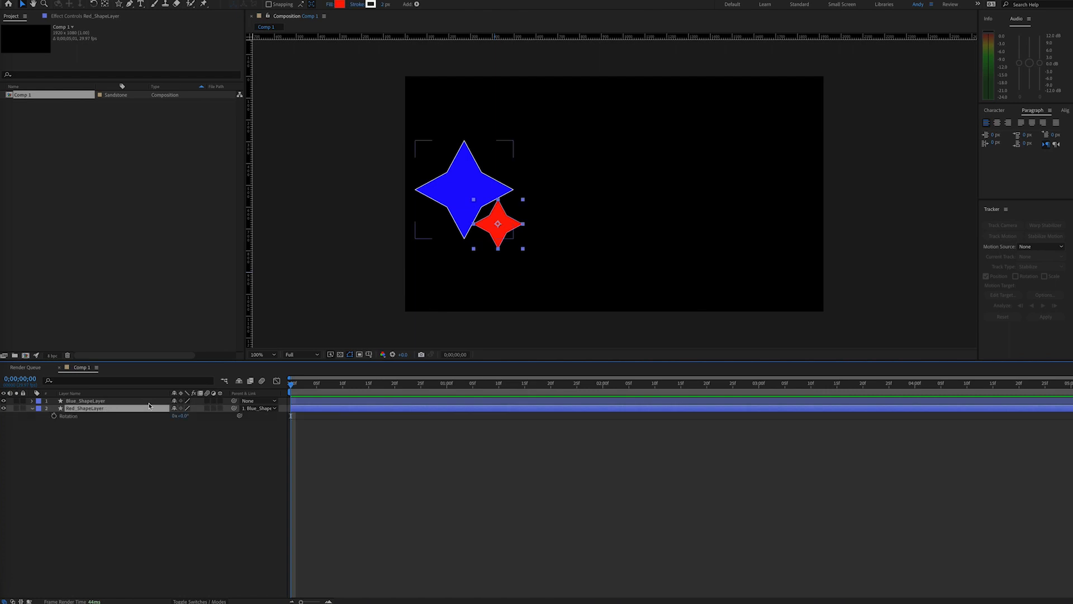
pyautogui.moveTo(54, 418)
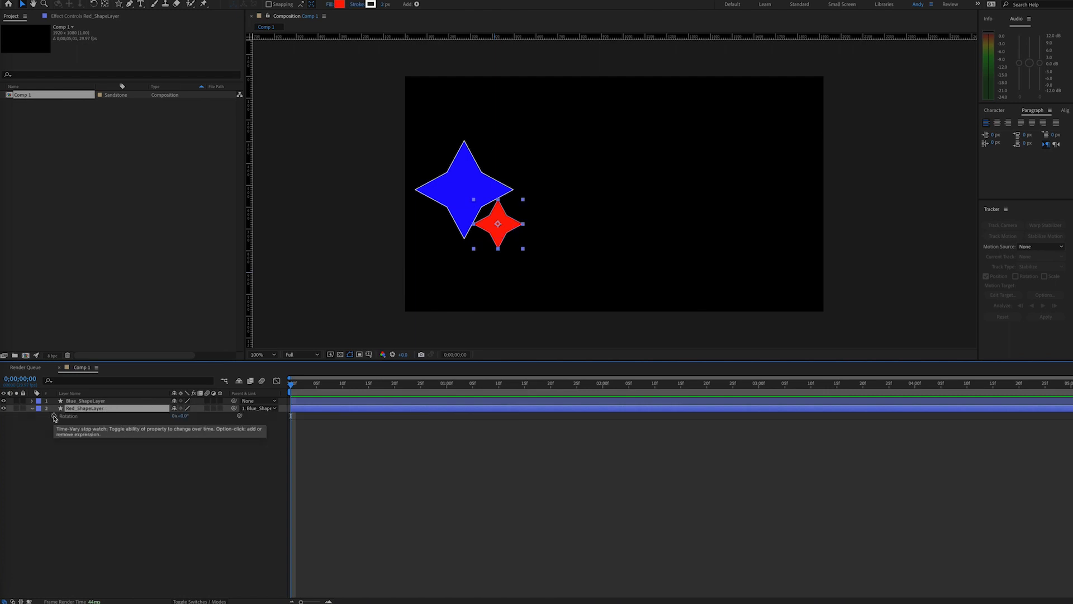
# Give the red star's Rotation the expression value-parent.transform.rotation; and preview the animation
pyautogui.click(54, 416)
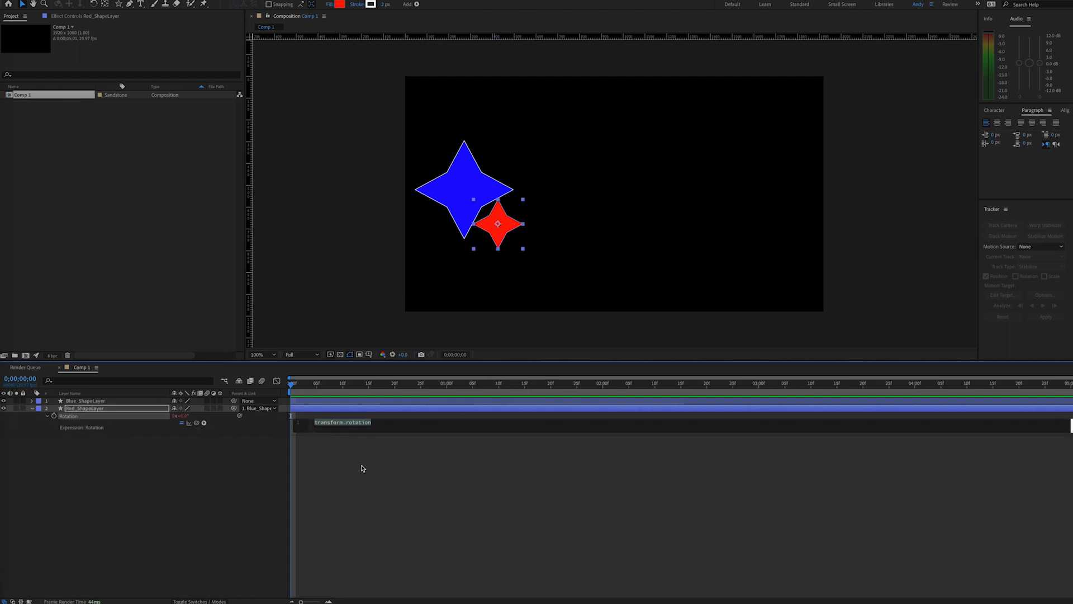
pyautogui.write('value-parent.')
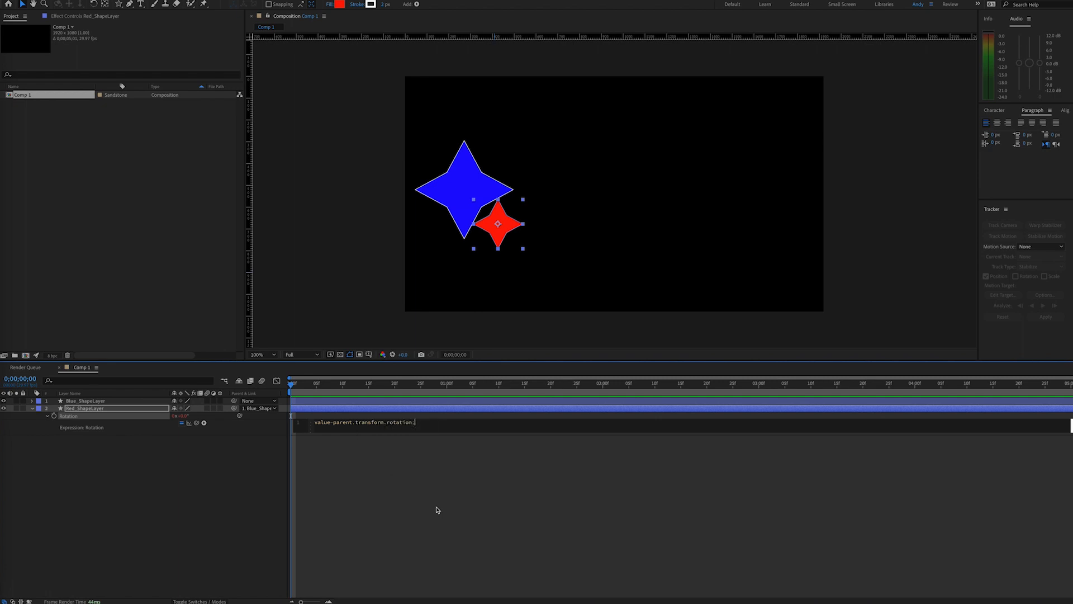
pyautogui.moveTo(322, 398)
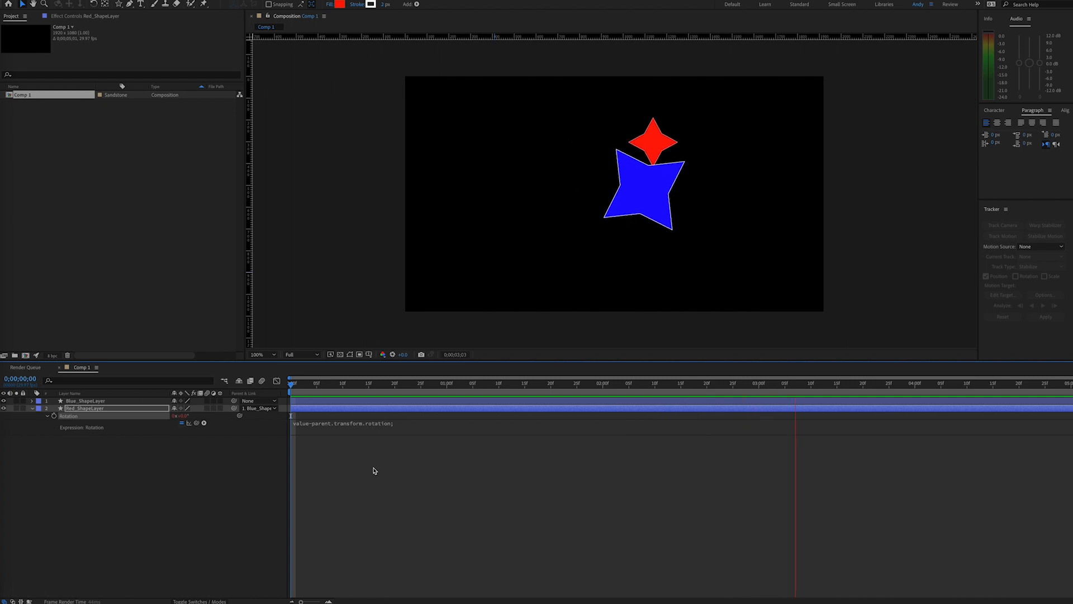
pyautogui.click(291, 382)
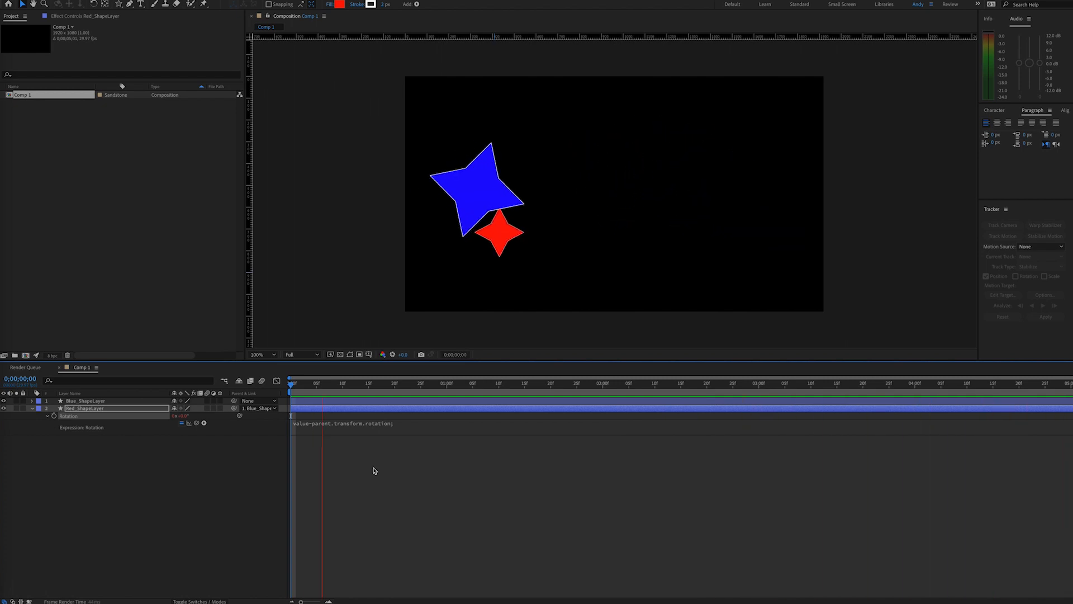